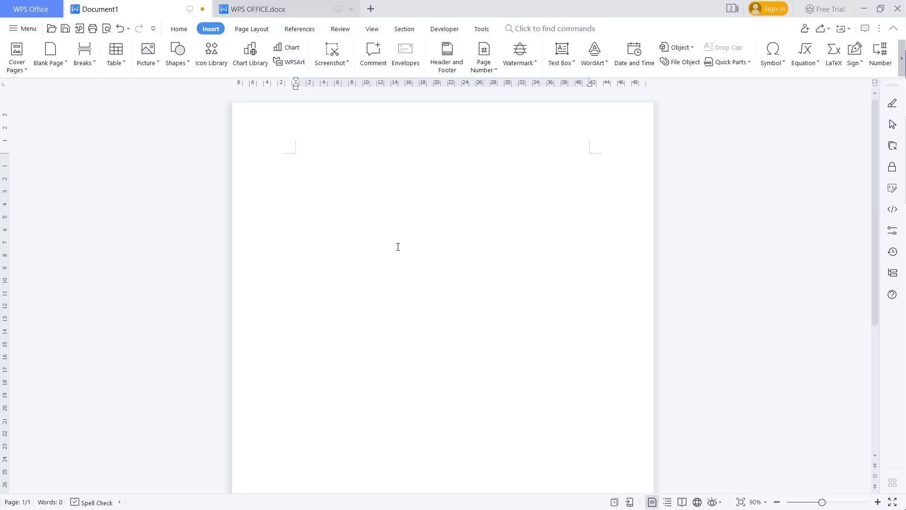
mouse_move(382, 247)
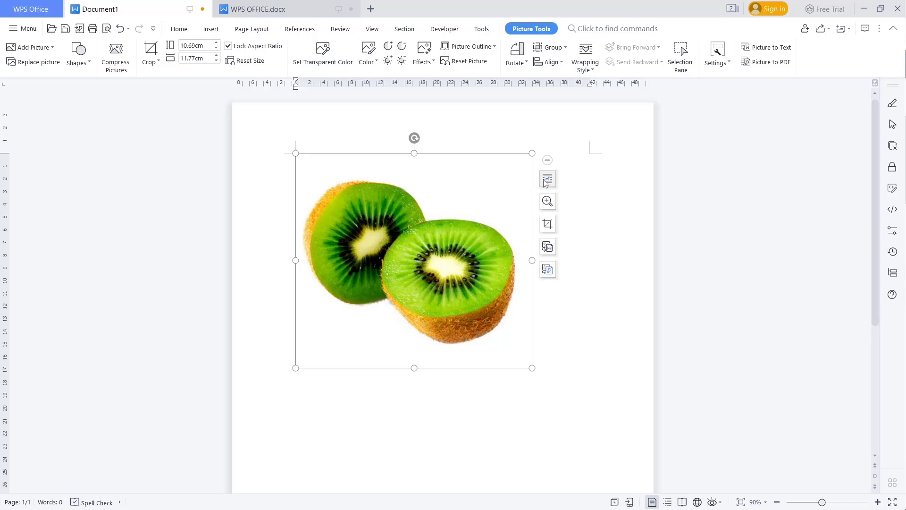
- Set the kiwi picture's text wrapping to In Front of Text via Layout Options
left_click(546, 178)
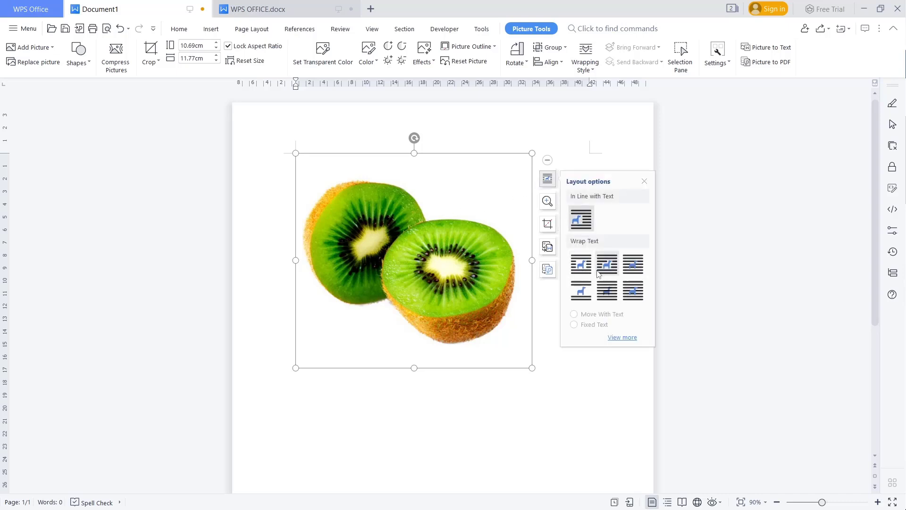
left_click(633, 290)
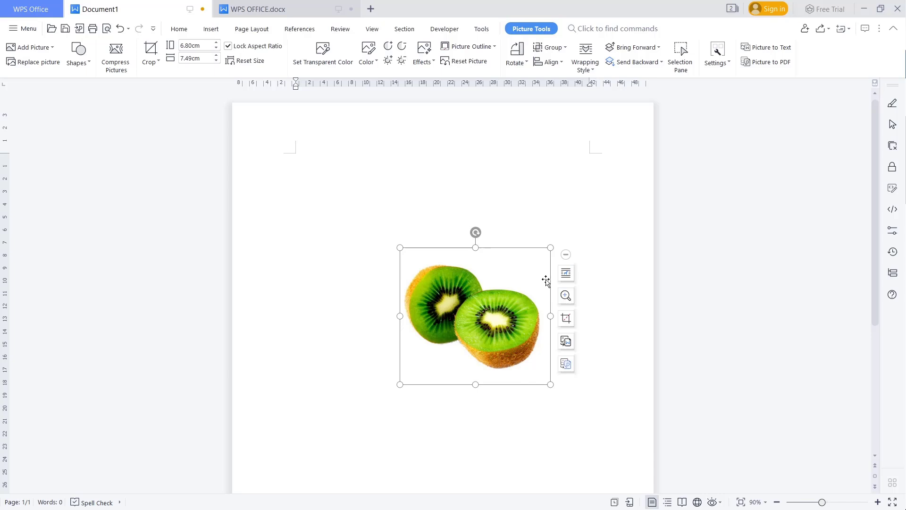
- In the picture's layout options, keep it set to Move With Text
left_click(566, 272)
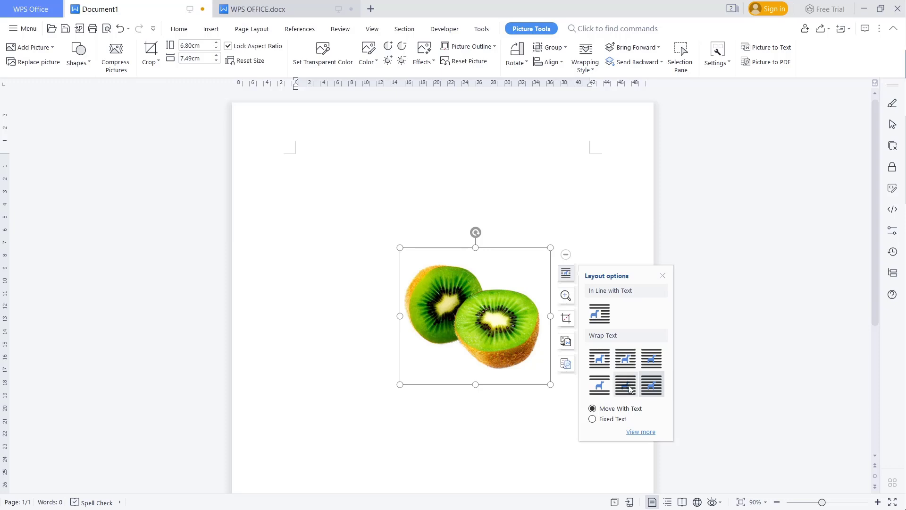
mouse_move(626, 385)
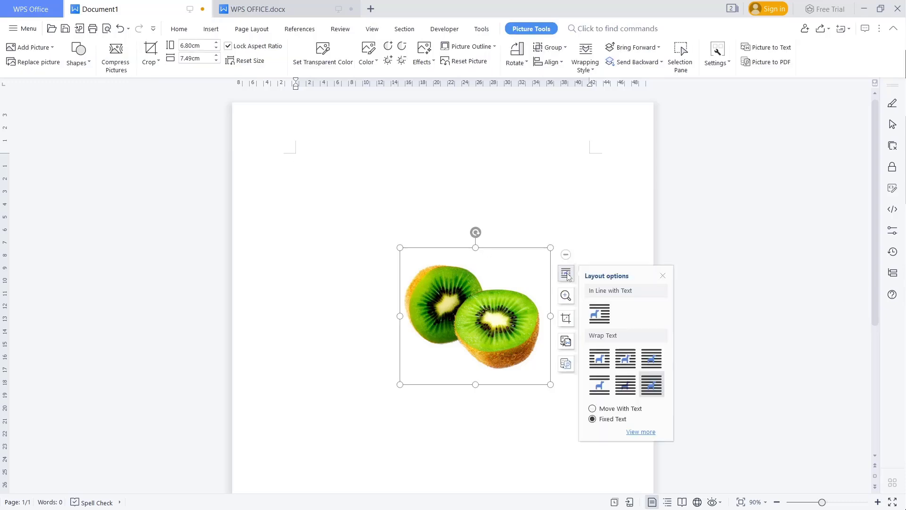
left_click(592, 408)
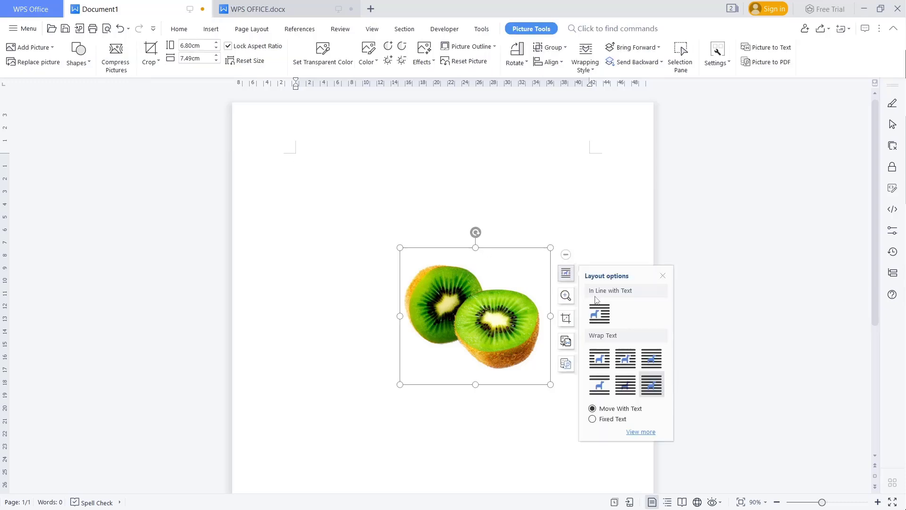